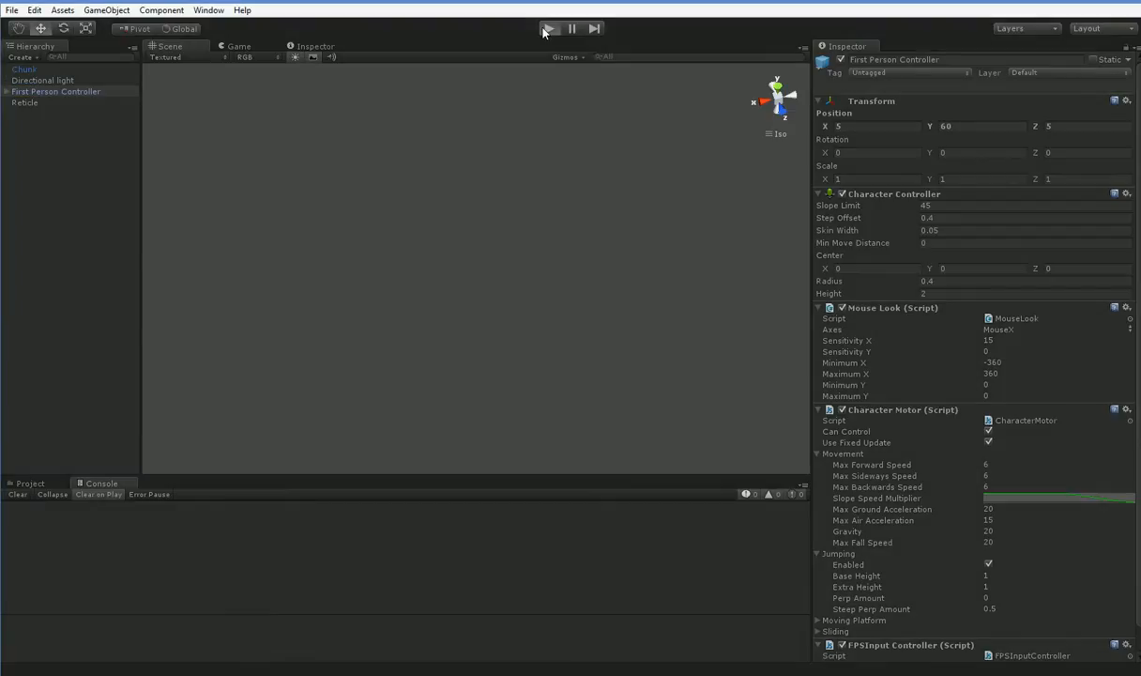
- Enter Play mode so the chunk world generates in the Game view
left_click(549, 28)
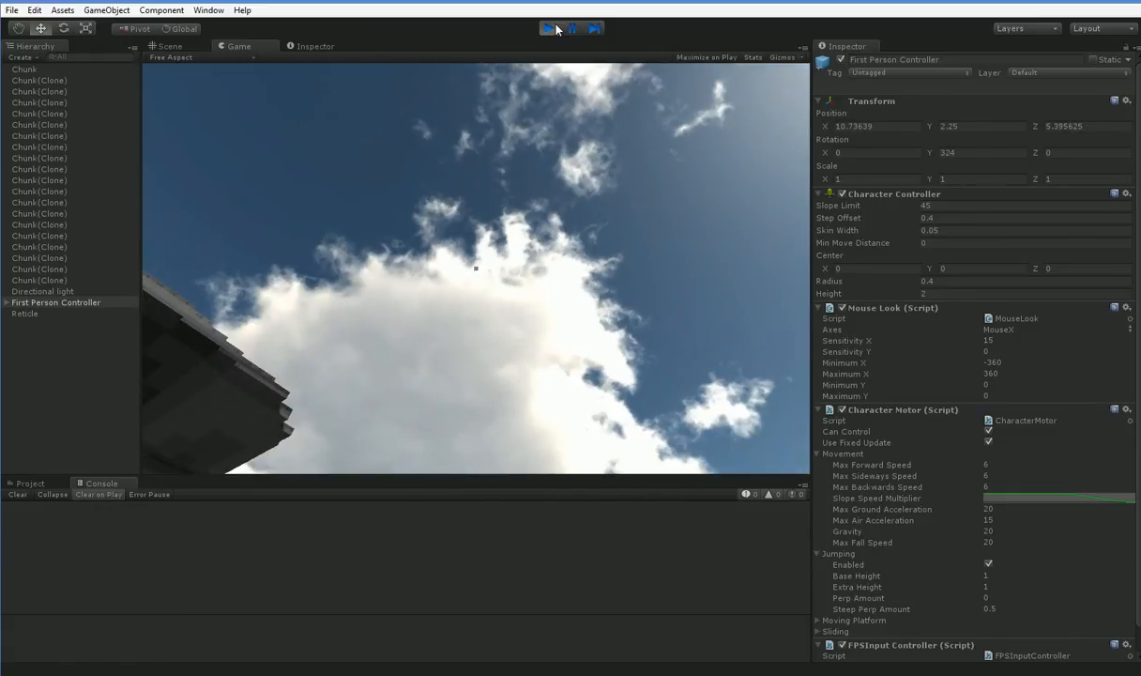
- Exit Play mode and open the Chunk script from the Scripts folder in MonoDevelop
left_click(548, 28)
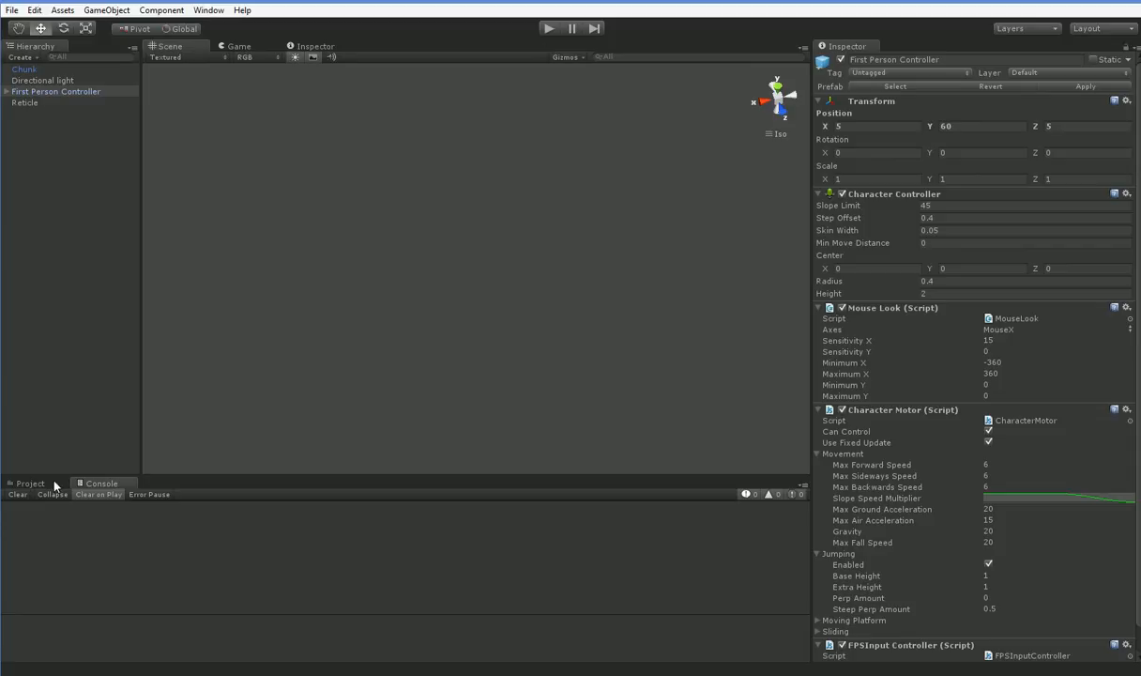
left_click(30, 482)
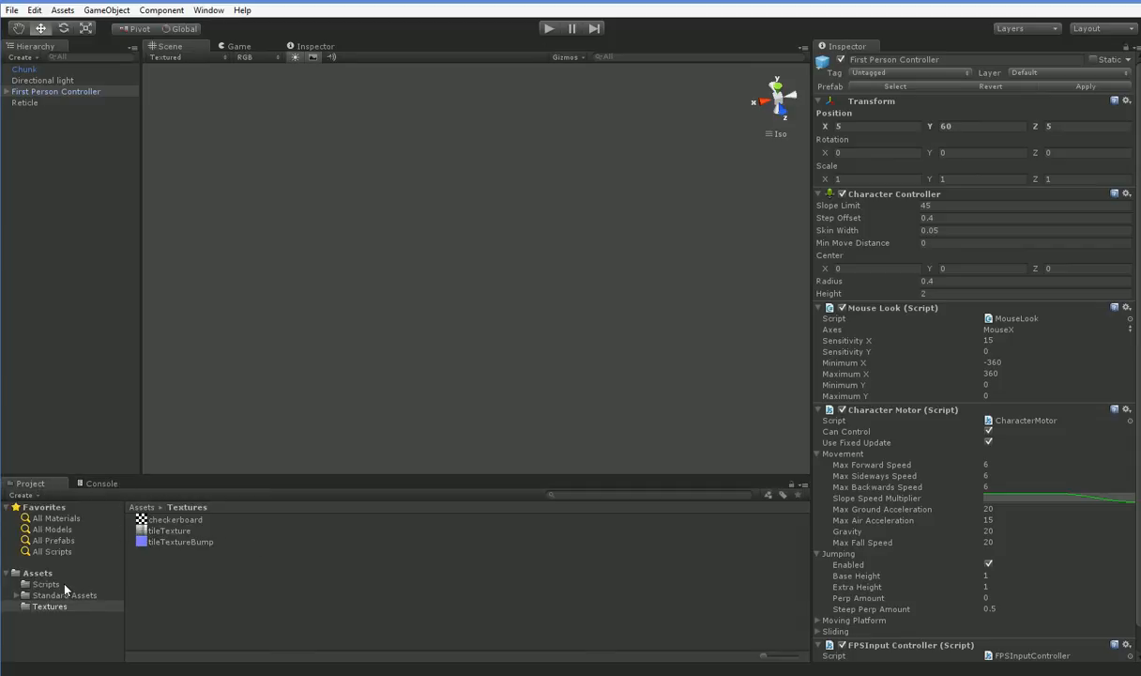
left_click(45, 584)
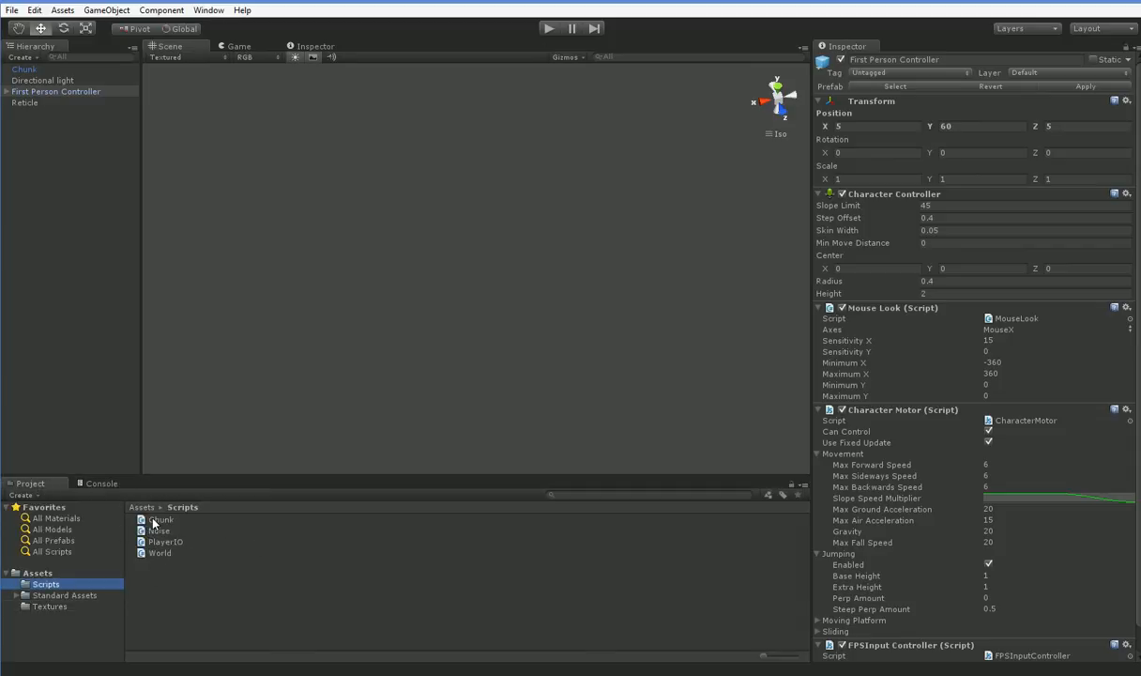
left_click(163, 519)
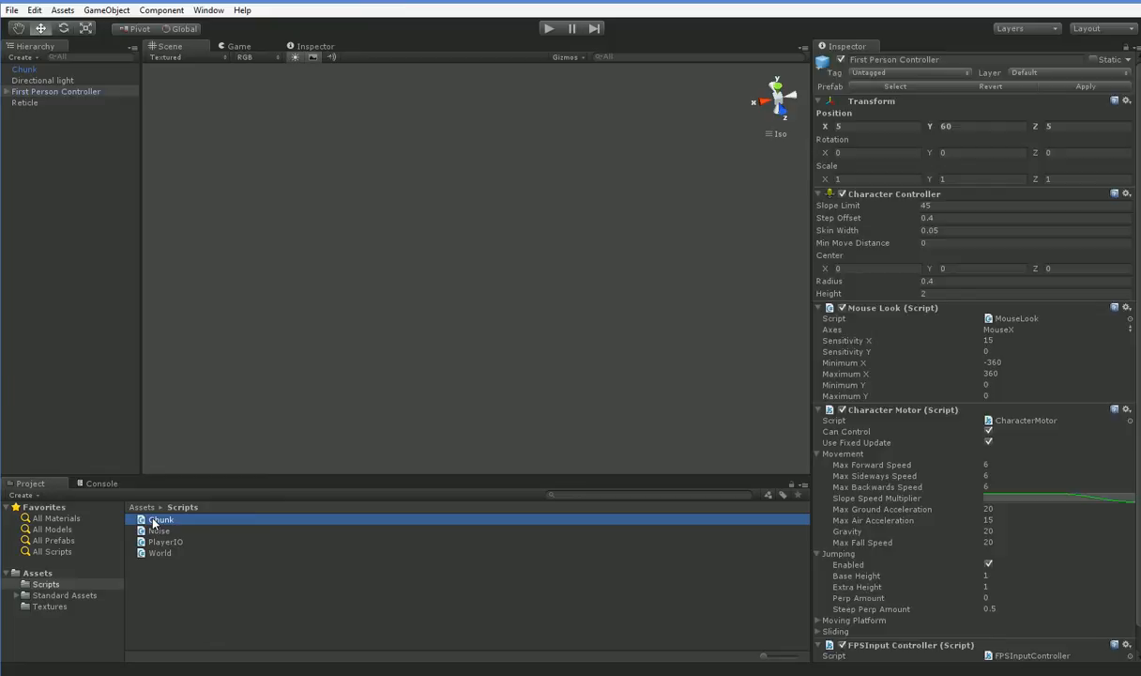
double_click(162, 519)
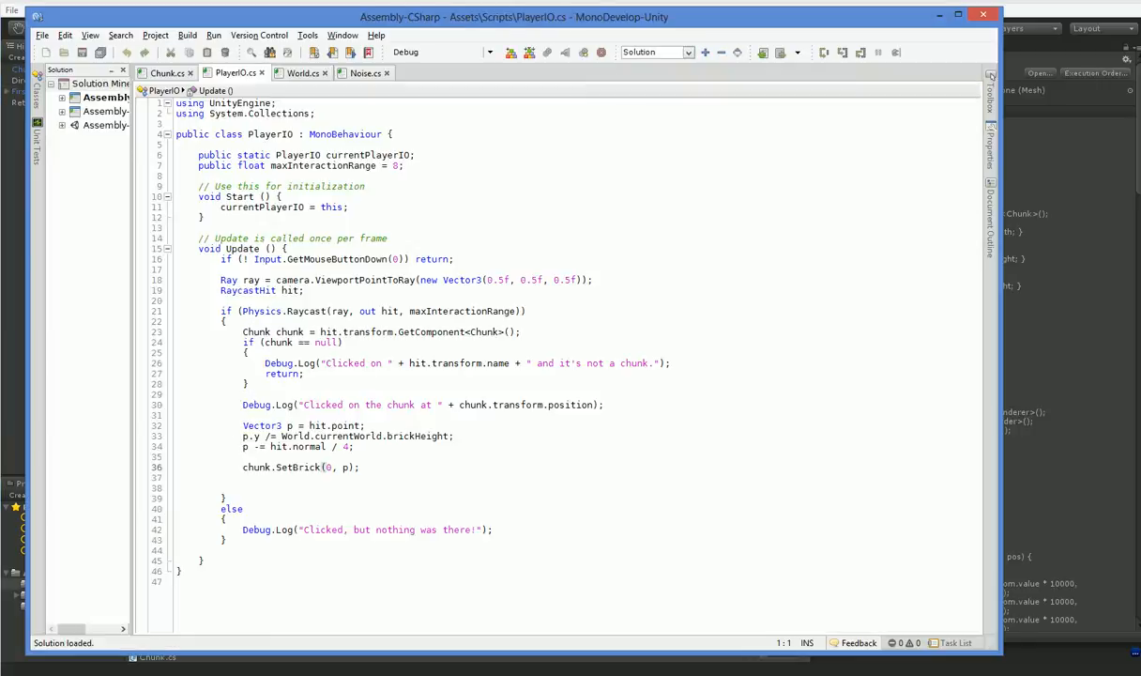
- In Chunk.cs BuildFace, change the brick row condition from 'uvRow > 4' to 'uvRow >= 4'
left_click(159, 72)
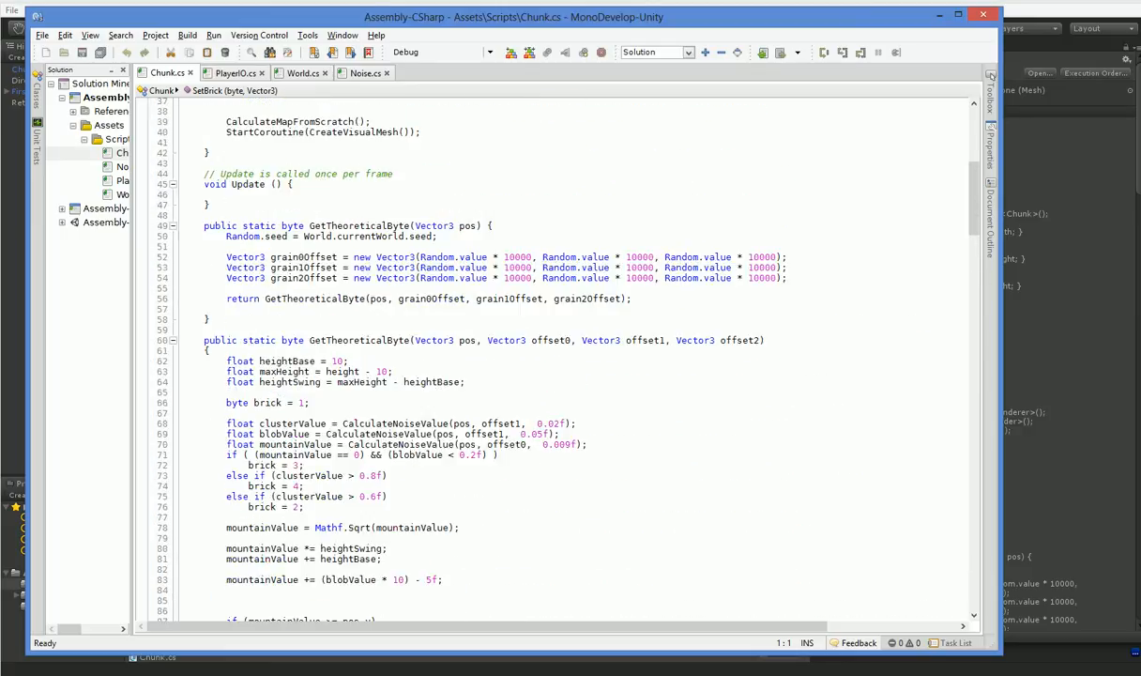
scroll("down", 3)
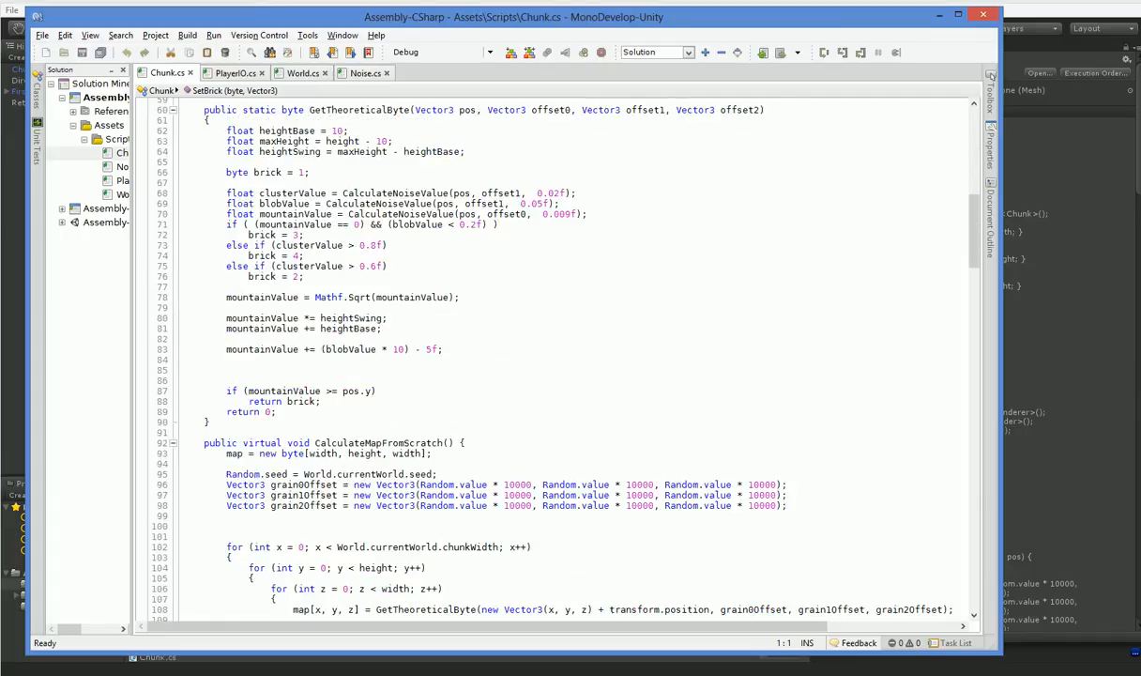
scroll("down", 3)
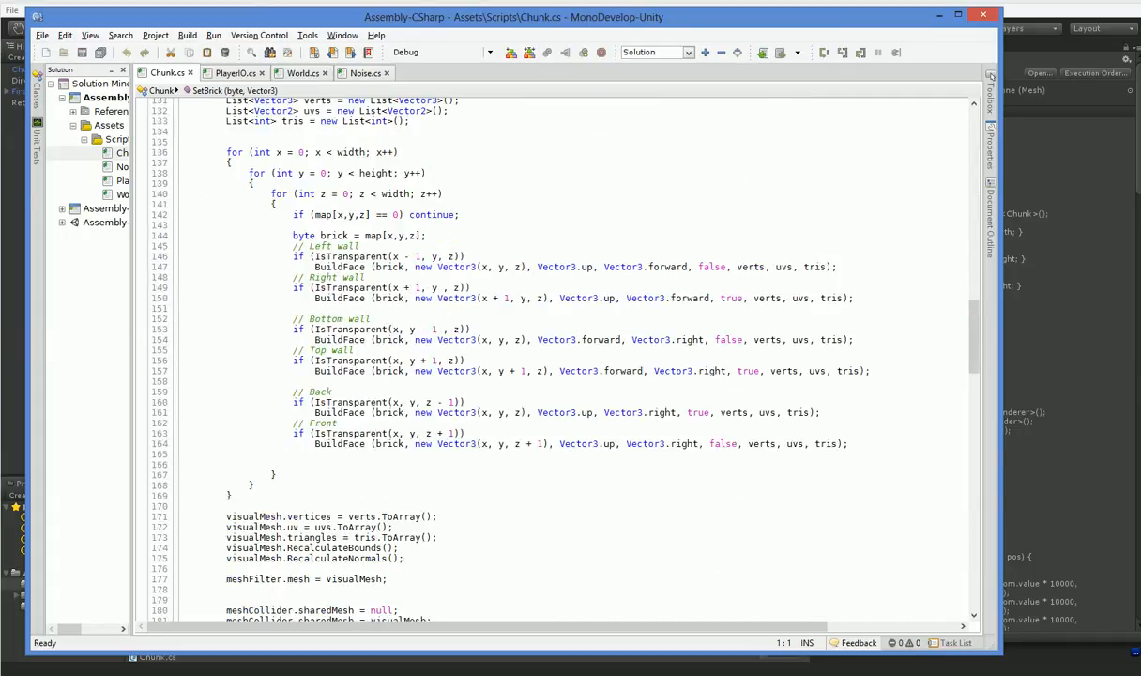
scroll("down", 3)
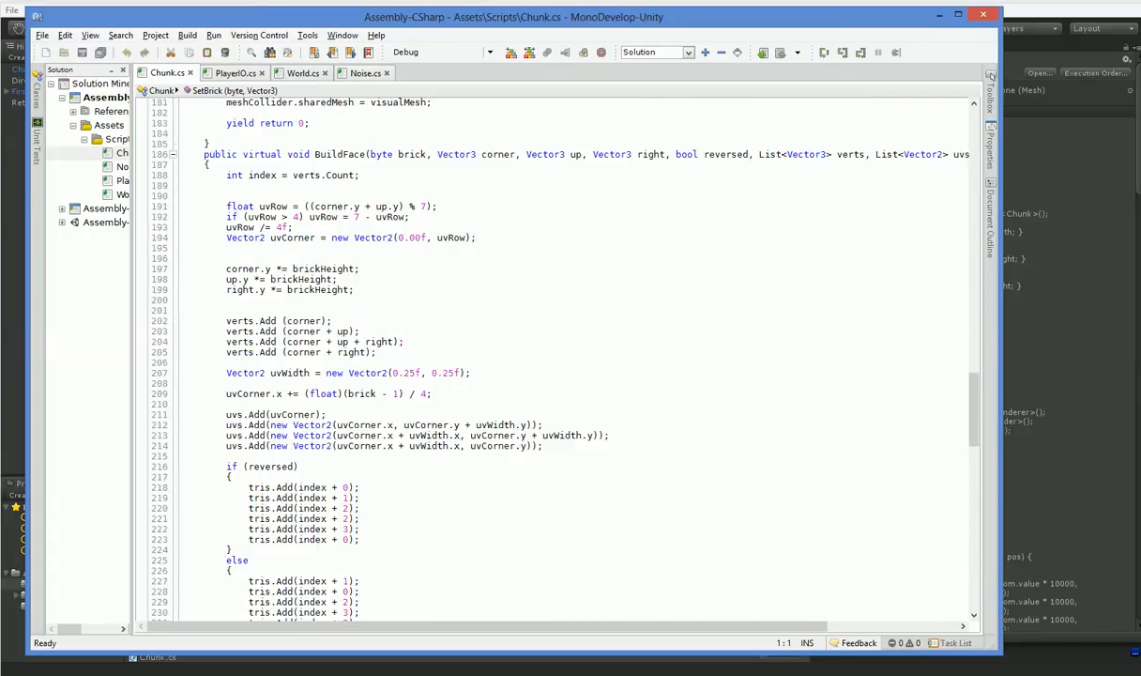
left_click(289, 217)
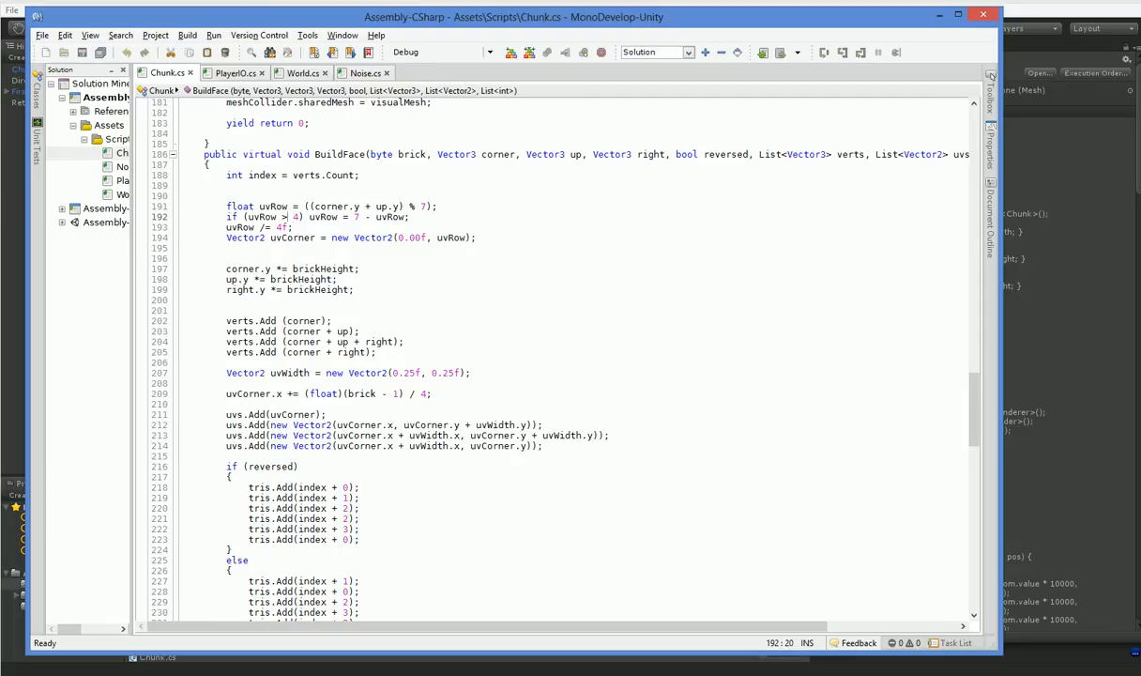
type("=")
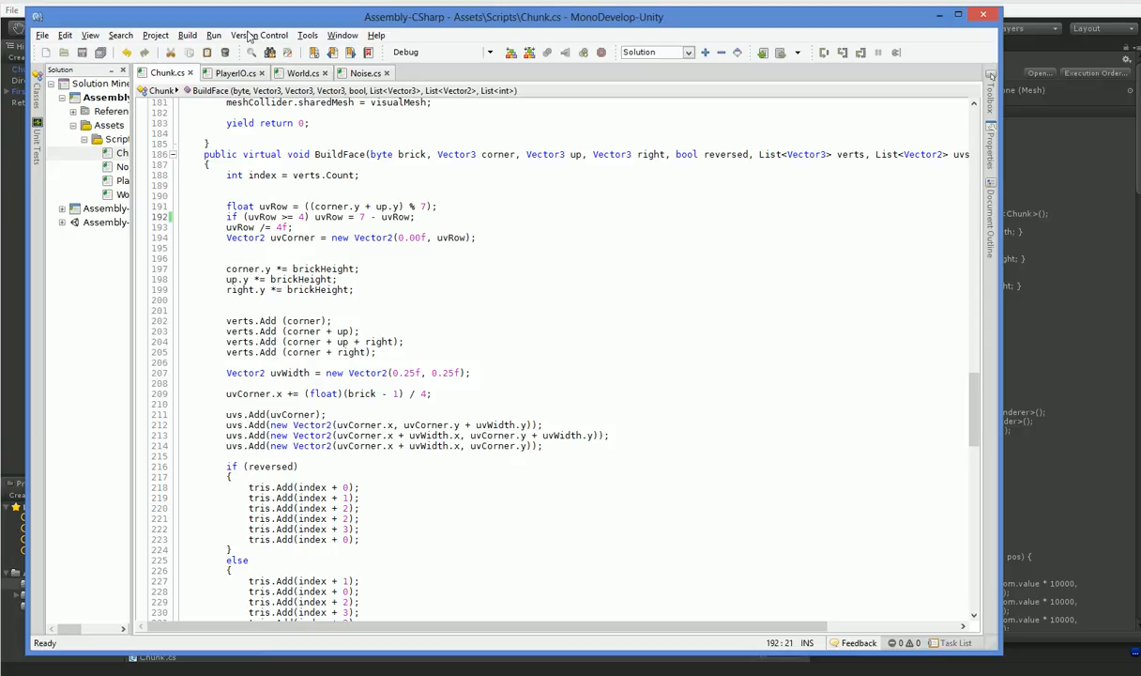
- In PlayerIO.cs, declare 'public byte selectedInventory = 0;' and start 'if (selectedInventory == 0)' in Update
left_click(232, 73)
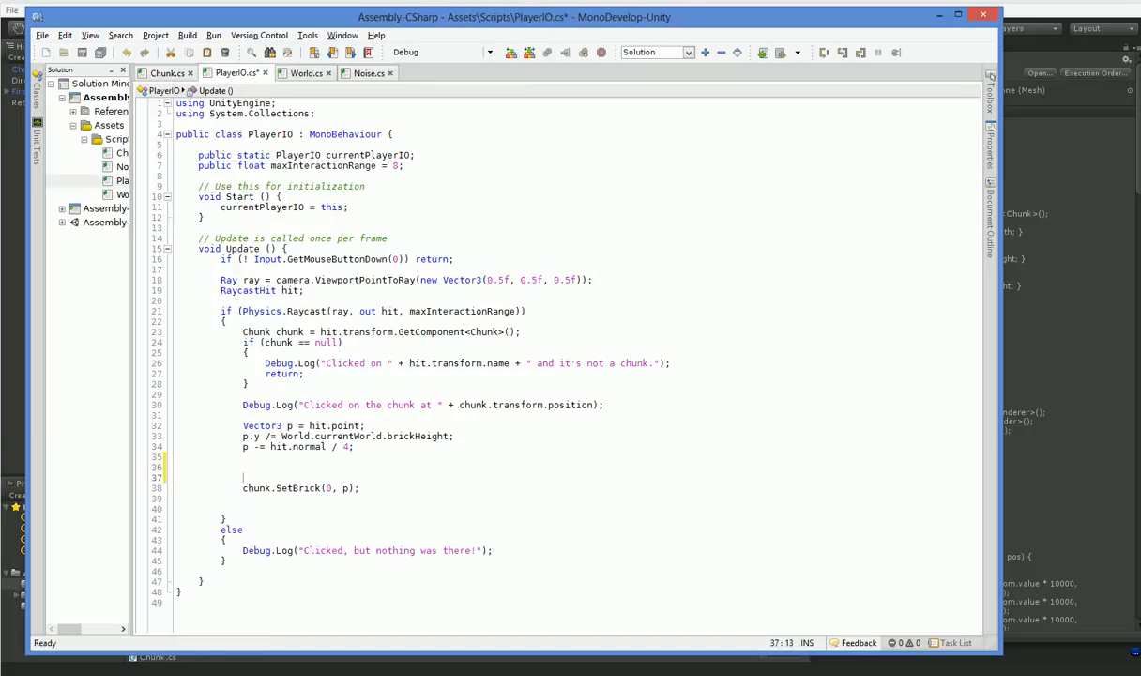
type("if")
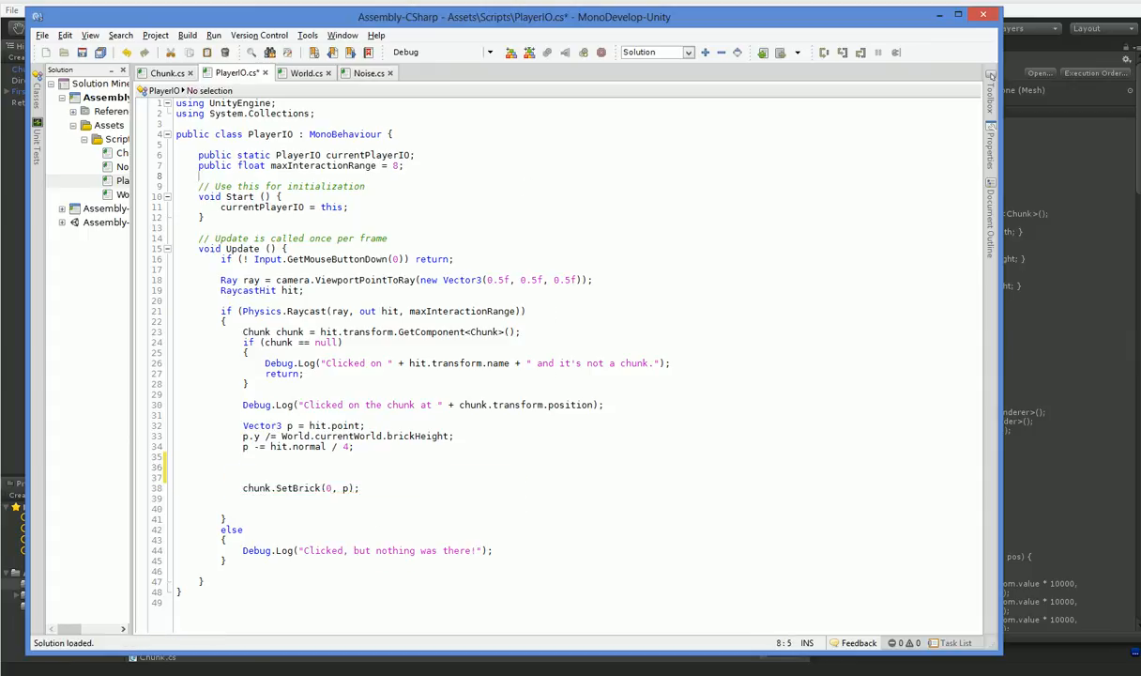
type("public byte")
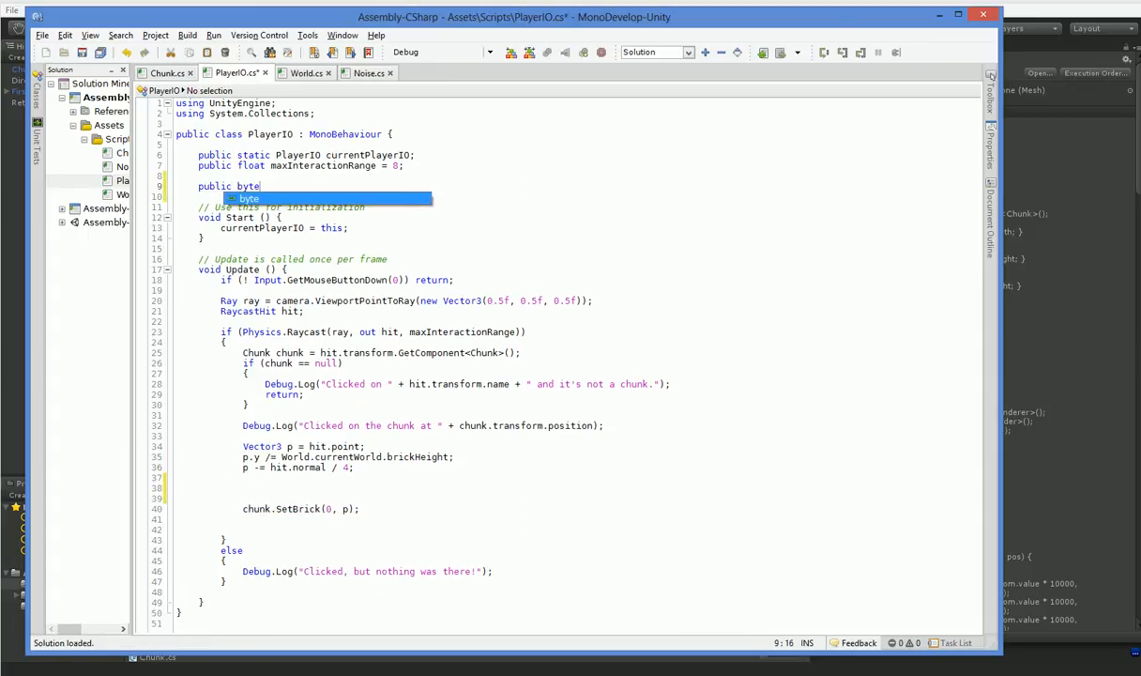
type("curr")
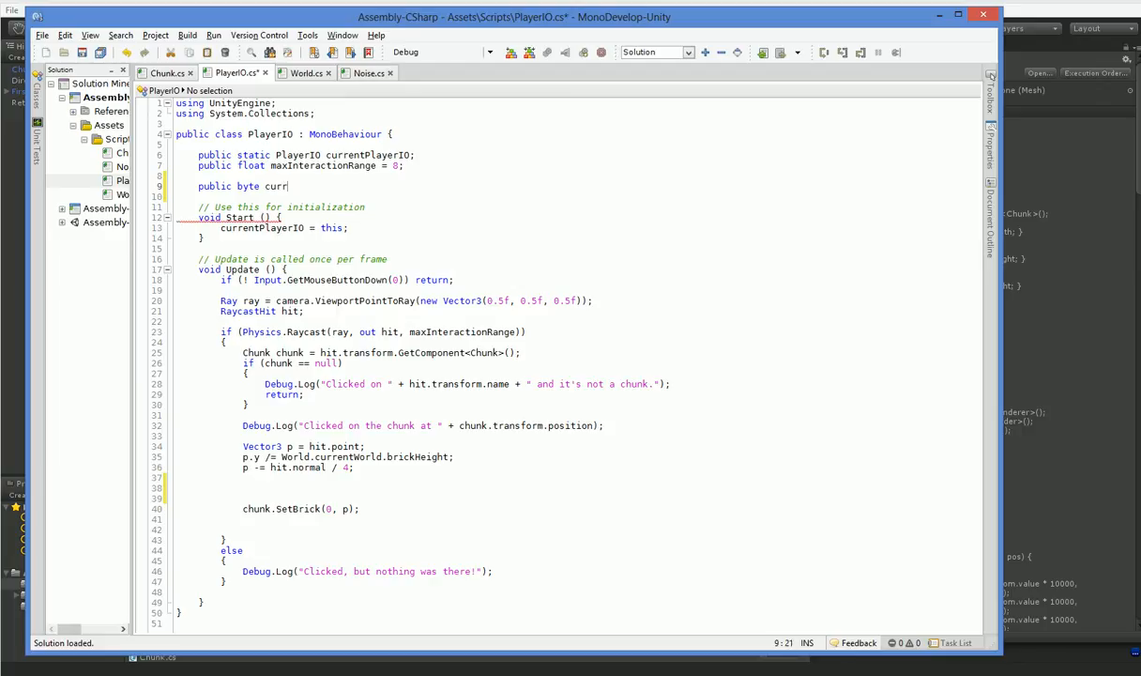
type("selectedInventory = 0;")
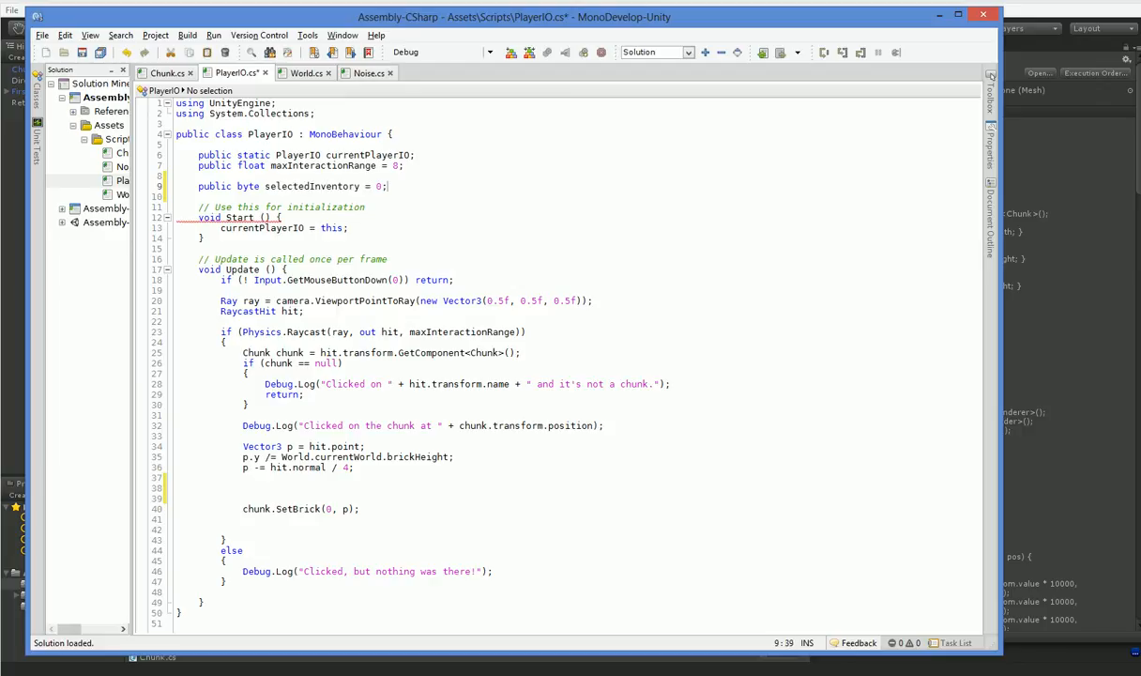
type("if (selectedInventory == 0")
left_click(572, 499)
type("{")
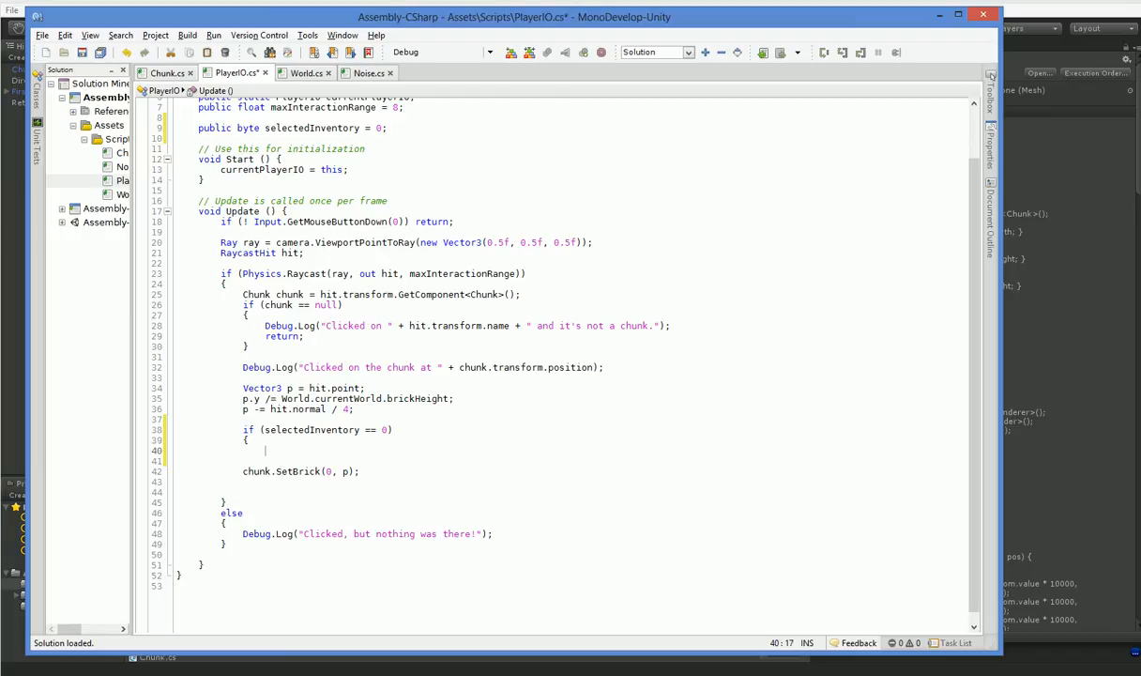
- Write the selectedInventory if/else with chunk.GetByte and SetBrick, then play-test by clicking a block
type("selectedInventory =")
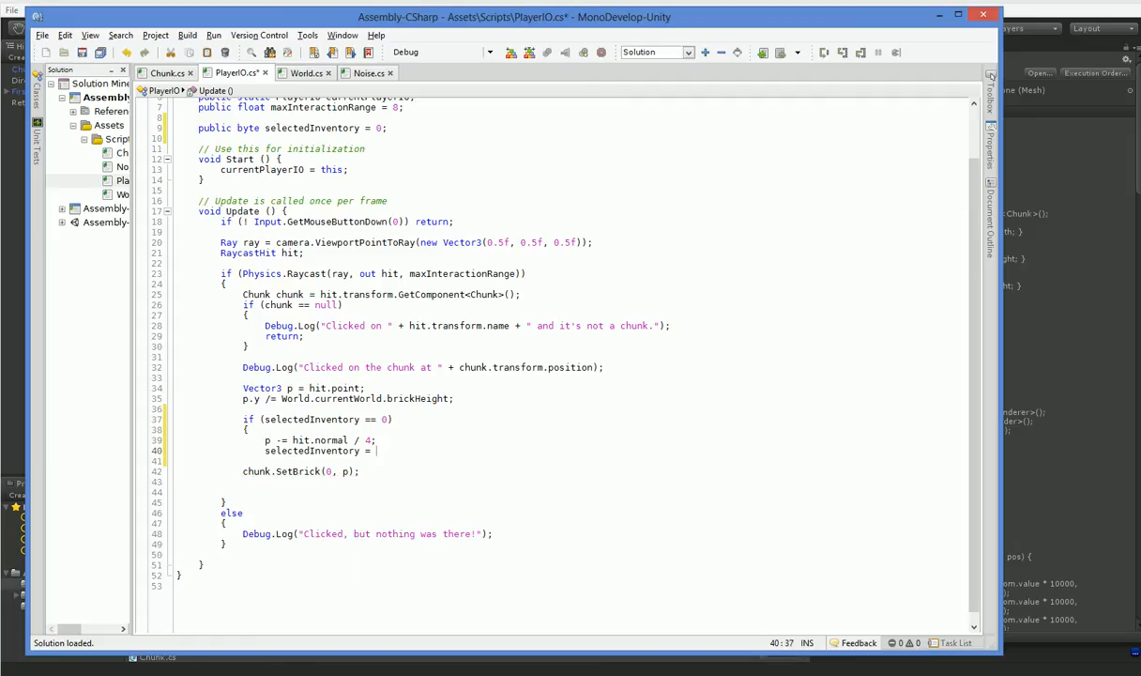
type("chunk.GetByte(p);")
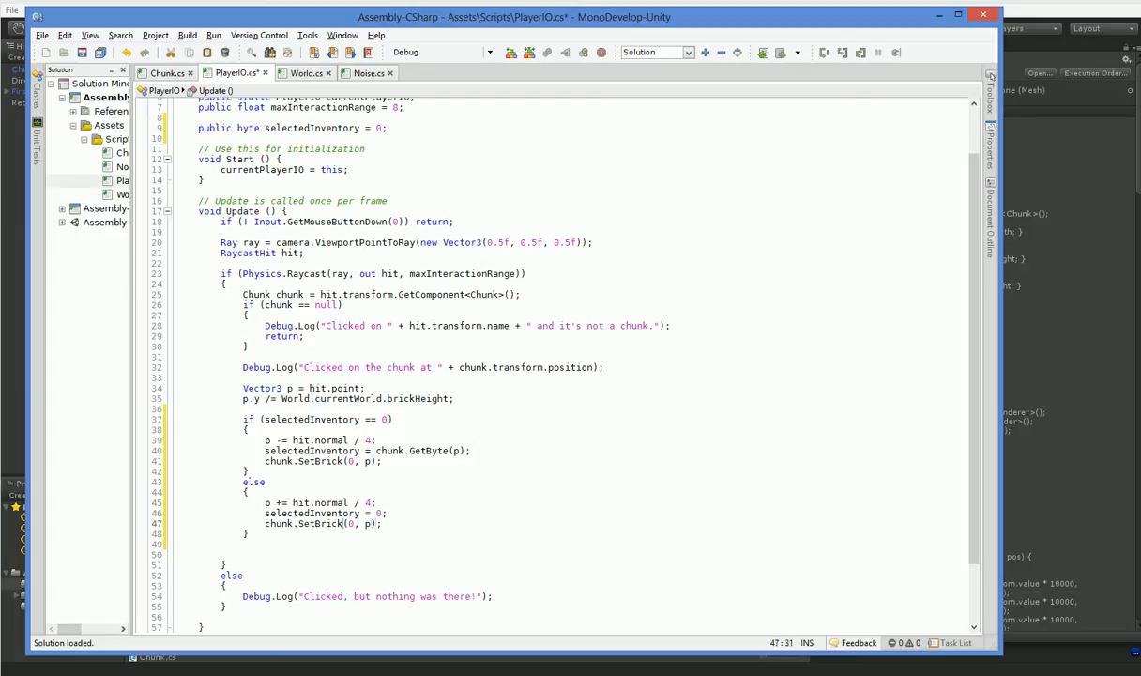
type("selectedInventory")
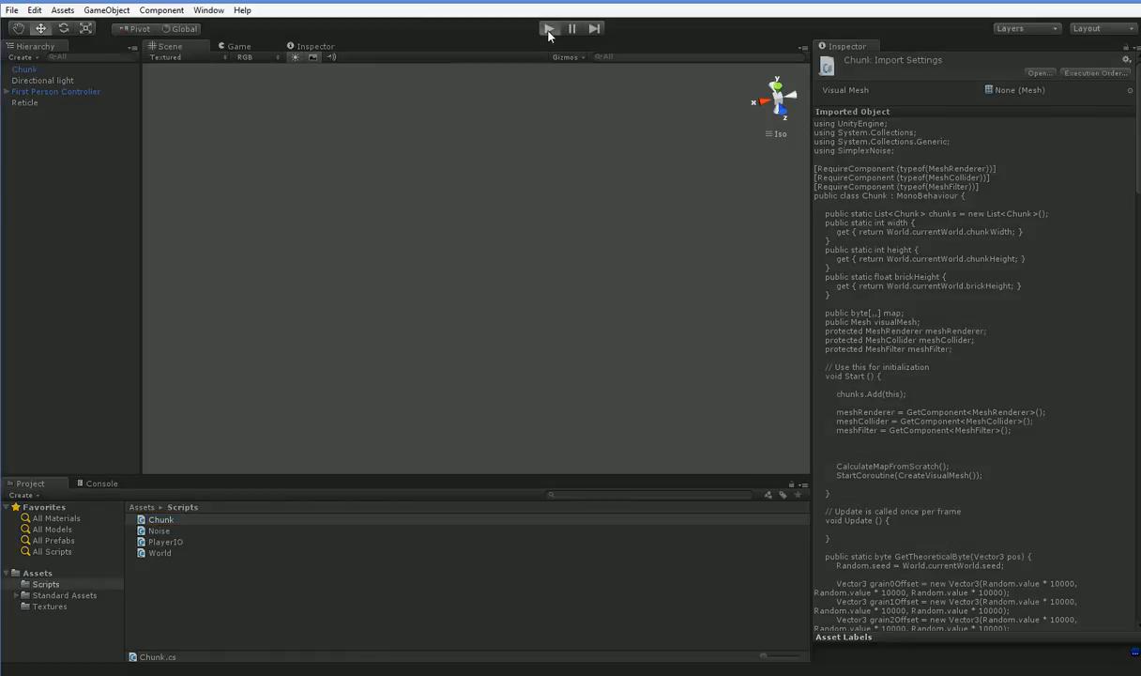
left_click(549, 28)
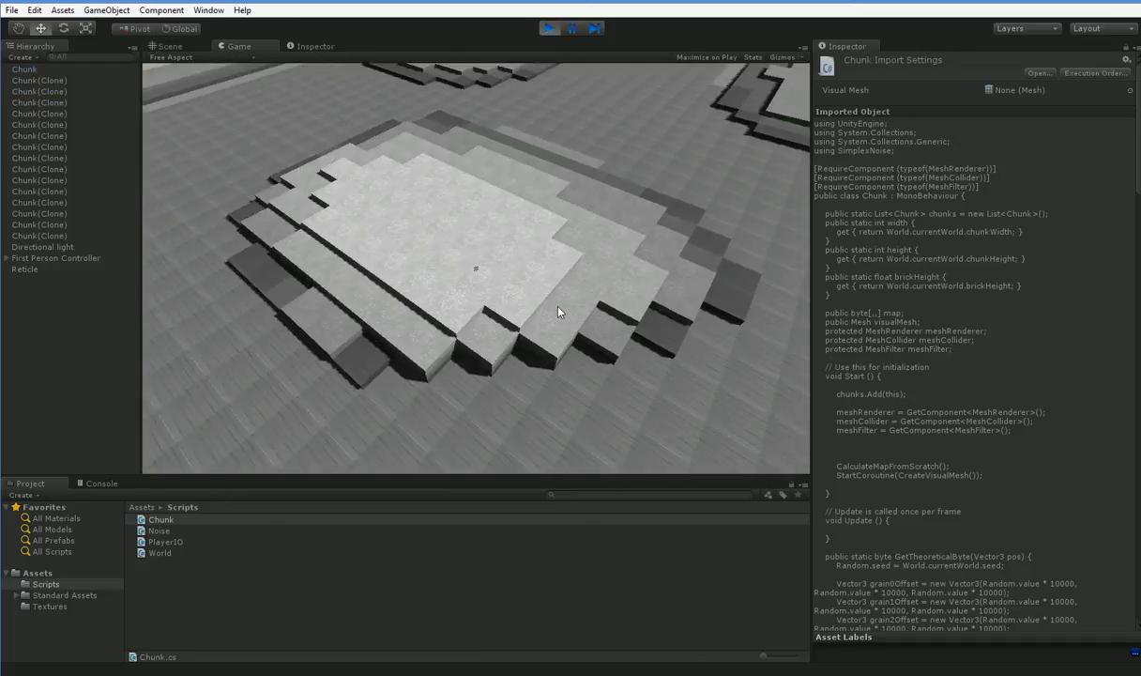
left_click(559, 312)
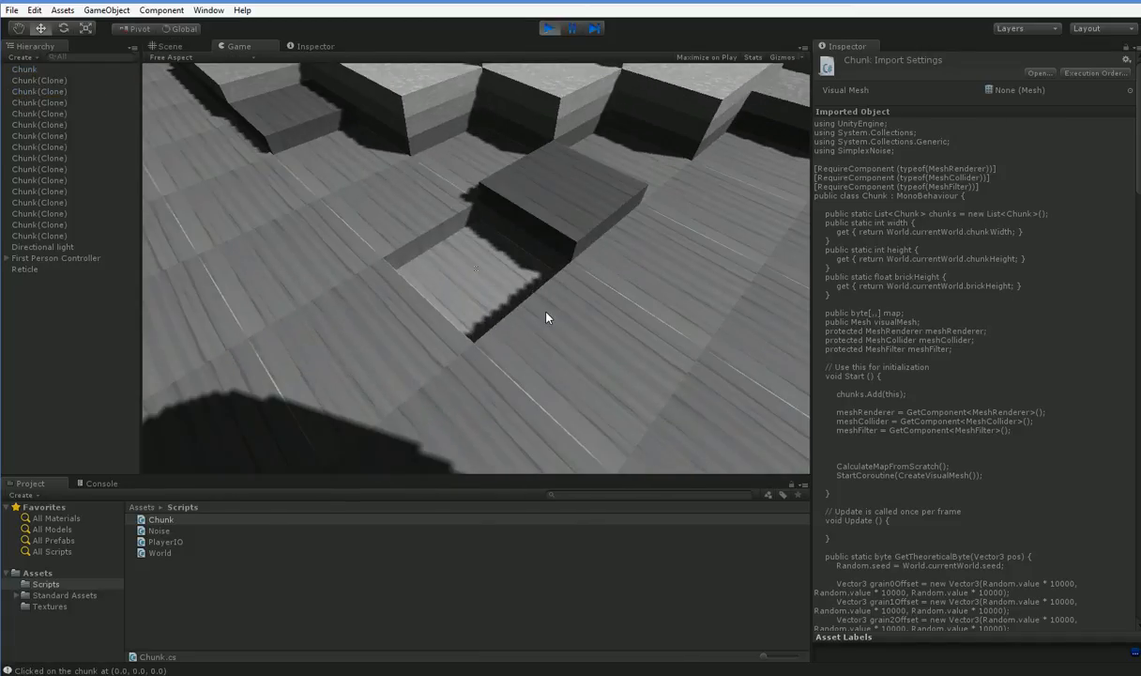